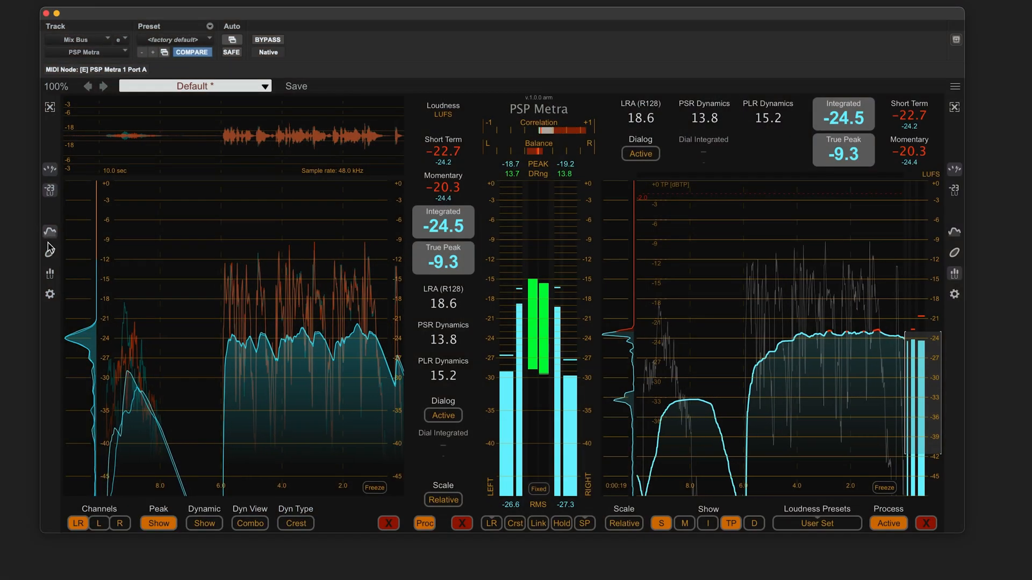
- Switch Metra to the bar meters view showing per-channel RMS readings
left_click(50, 252)
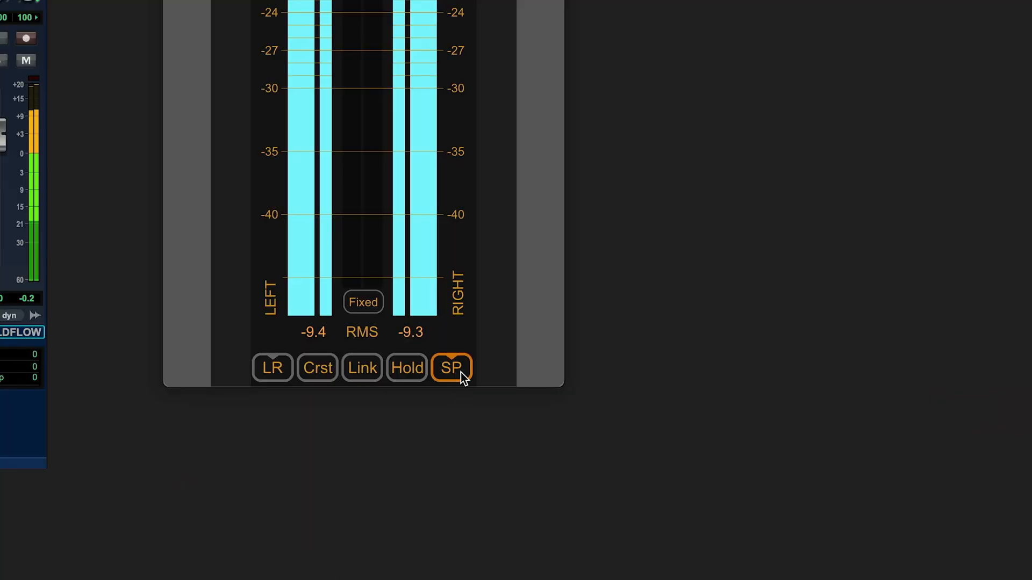
- Turn off SP sample-peak metering and enable Crst crest factor display on the bar meters
left_click(451, 367)
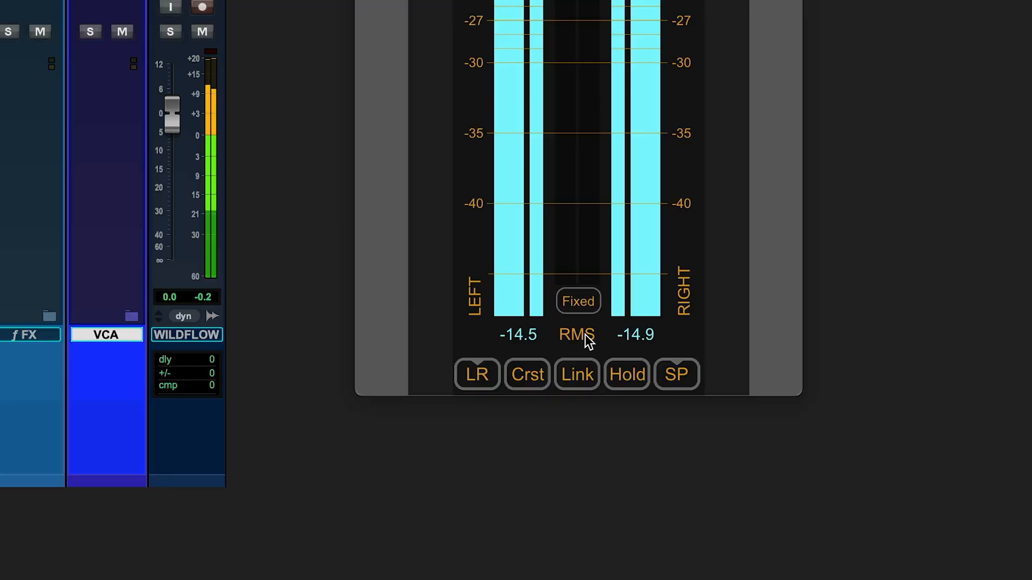
left_click(675, 374)
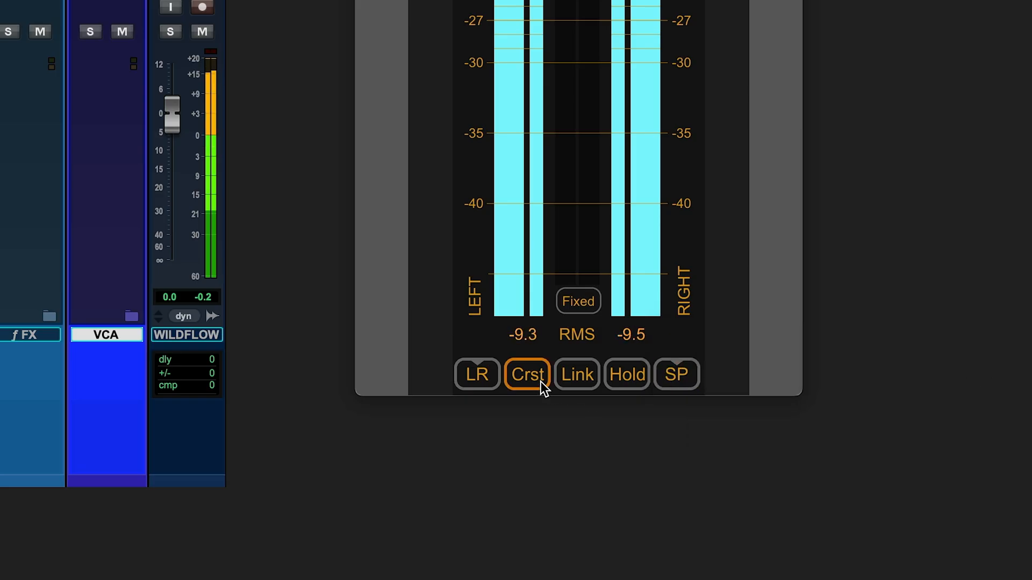
left_click(526, 374)
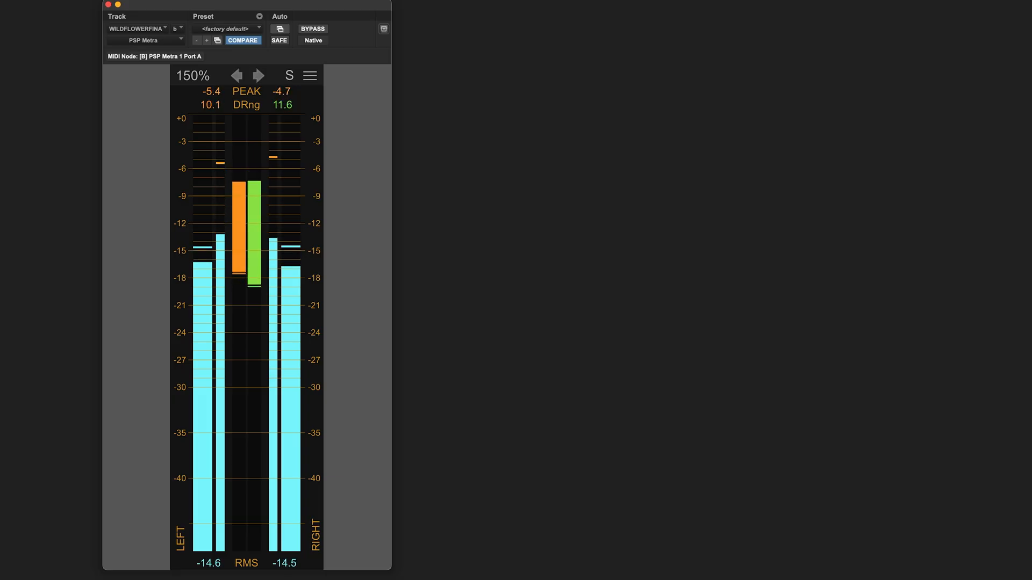
- Open the PSP Metra insert to view bar meters with PEAK and DRng readouts
left_click(289, 75)
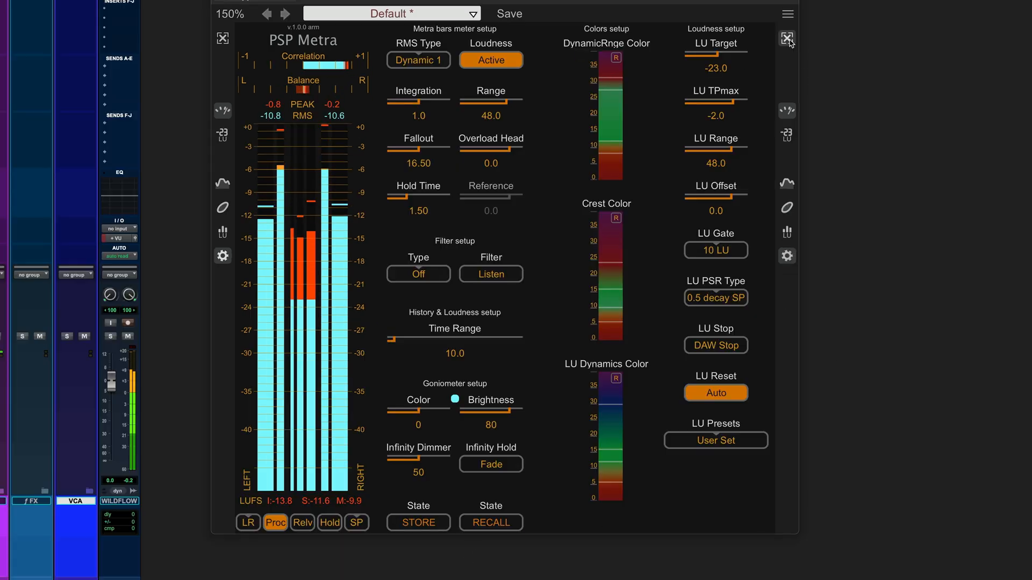
- Close the setup panel to return to the history graph and bar meters
left_click(786, 39)
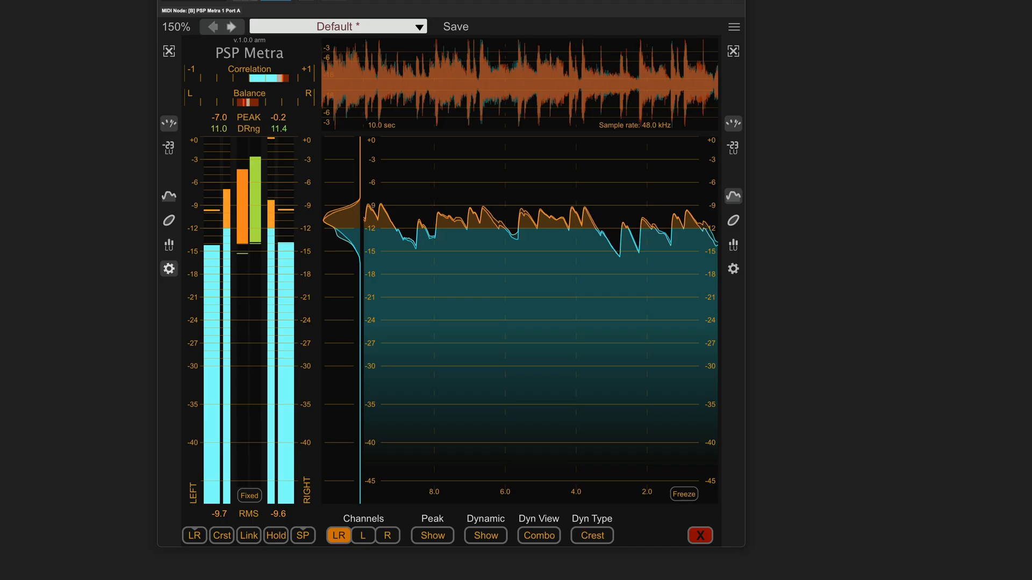
- Toggle the Dynamic Show overlay off, leaving Combo LR level curves in the history view
left_click(484, 536)
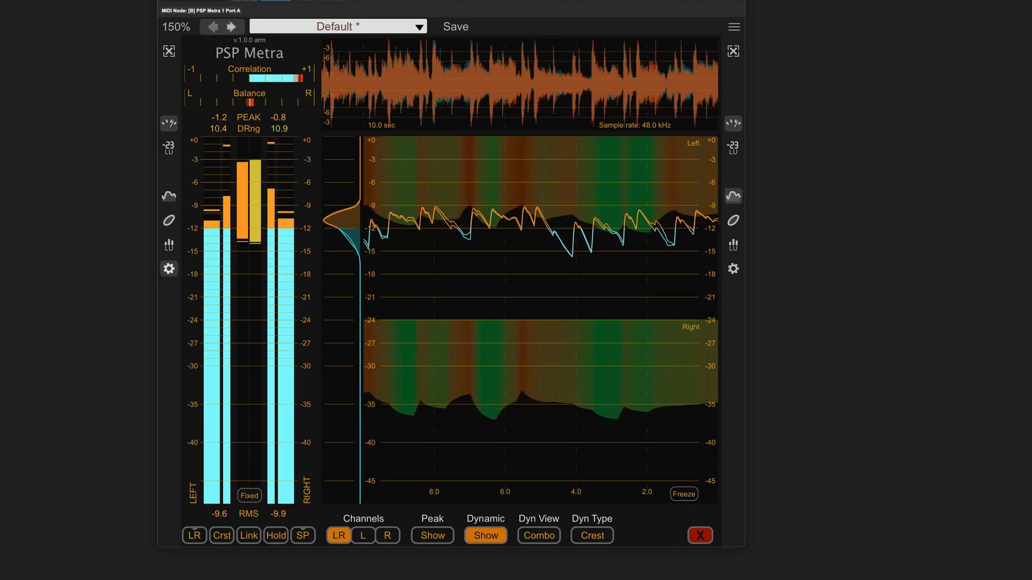
left_click(538, 536)
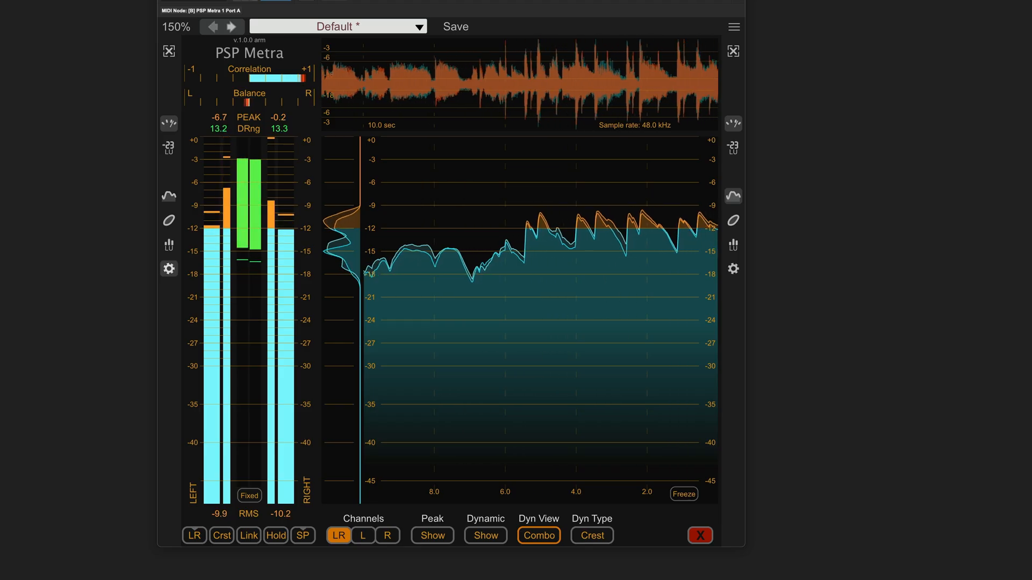
left_click(591, 535)
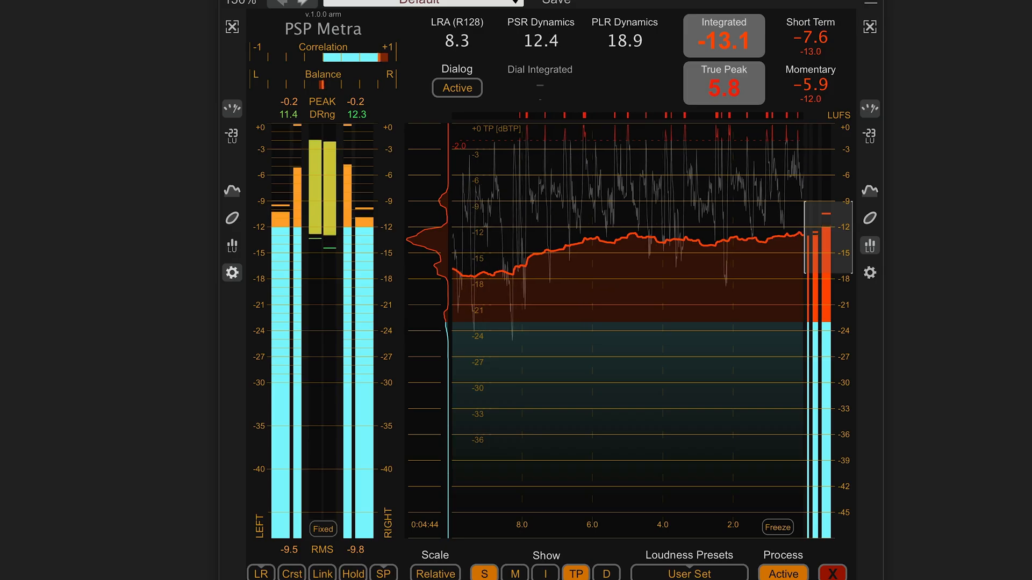
- Open the setup panel from the gear icon beside the loudness view
left_click(231, 272)
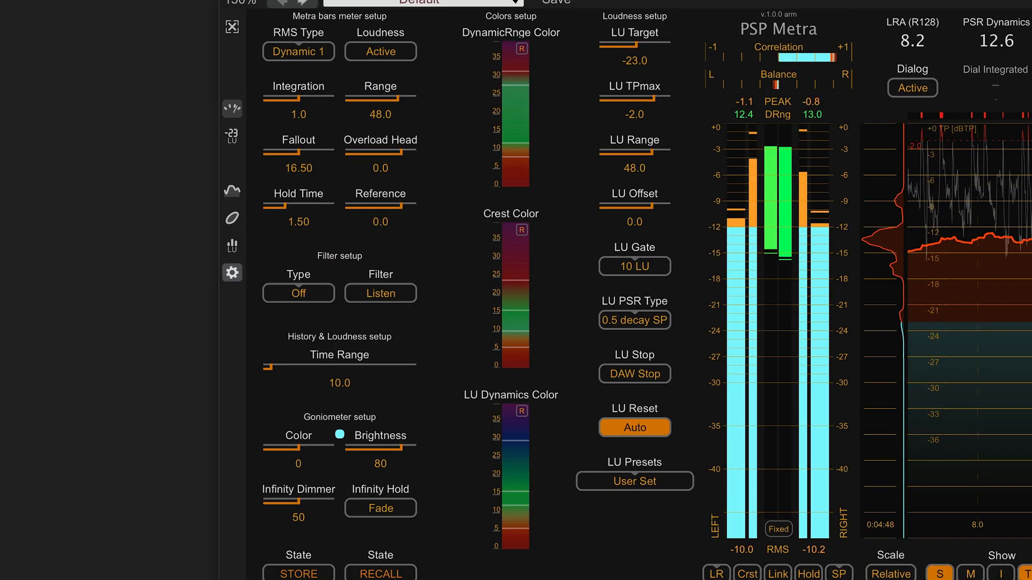
- Set the meter filter Type to K-weighting
left_click(297, 293)
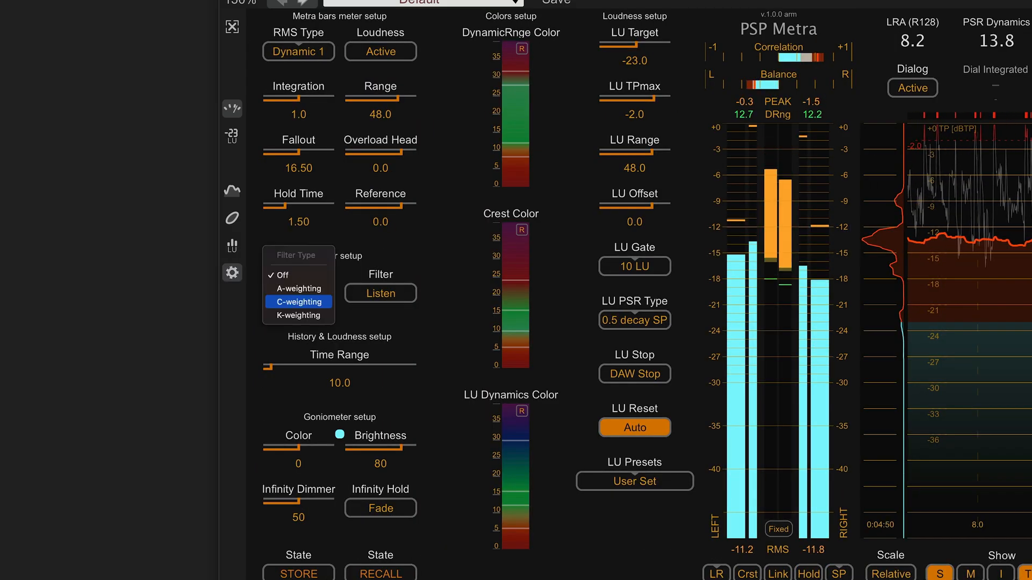
left_click(298, 316)
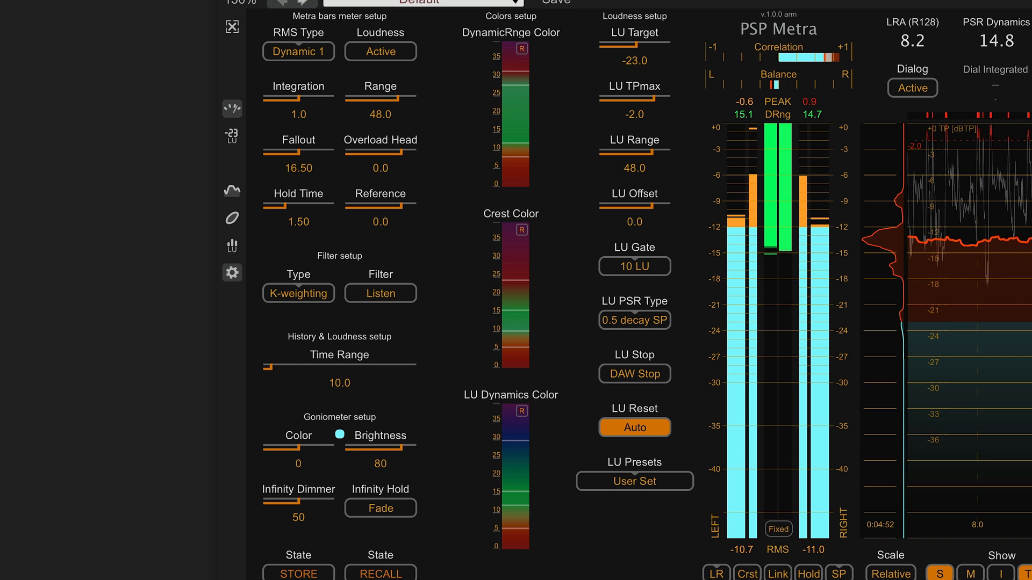